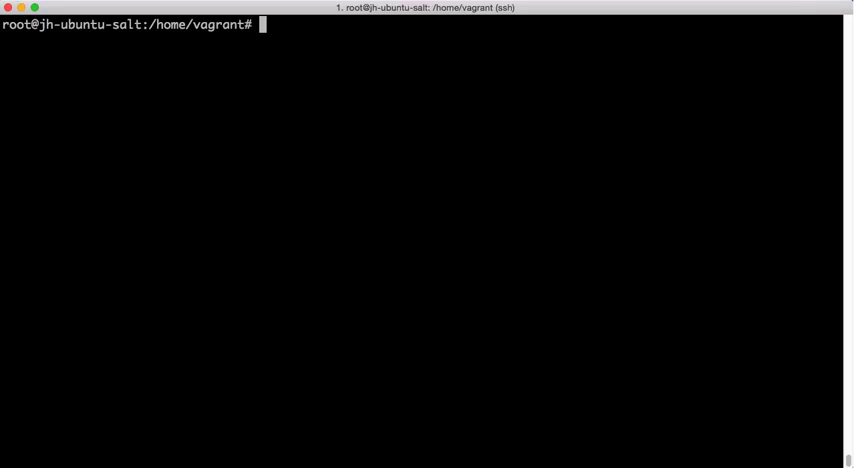
Change into /srv/salt and git clone saltstack-formulas/apache-formula into a folder named base.
text(cd /srv)
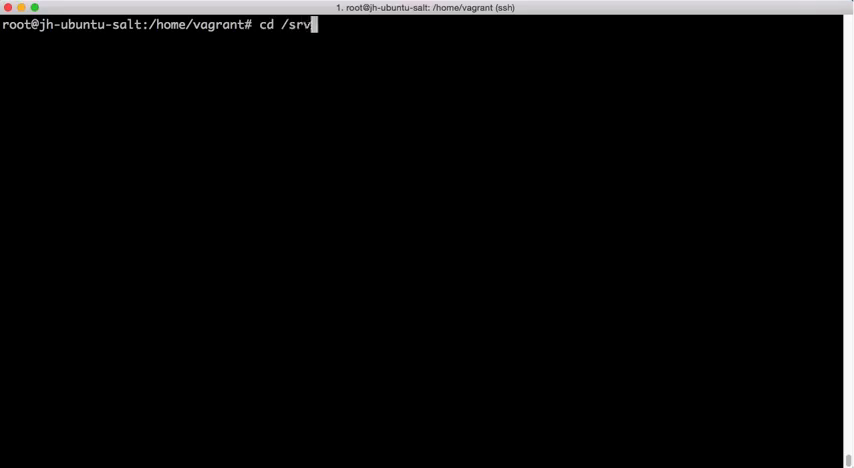
text(/salt)
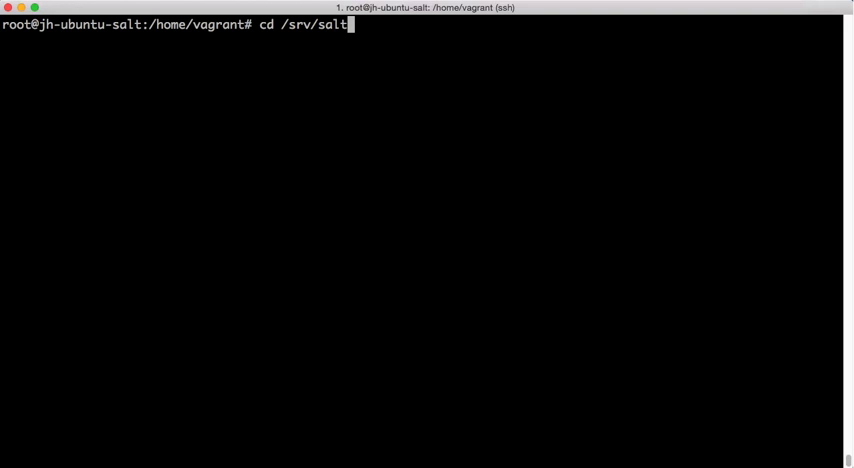
text(git clone h)
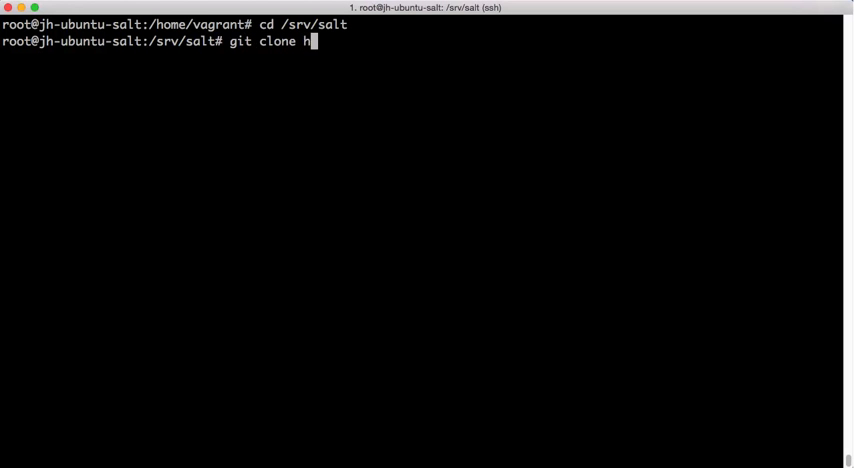
text(ttps://github)
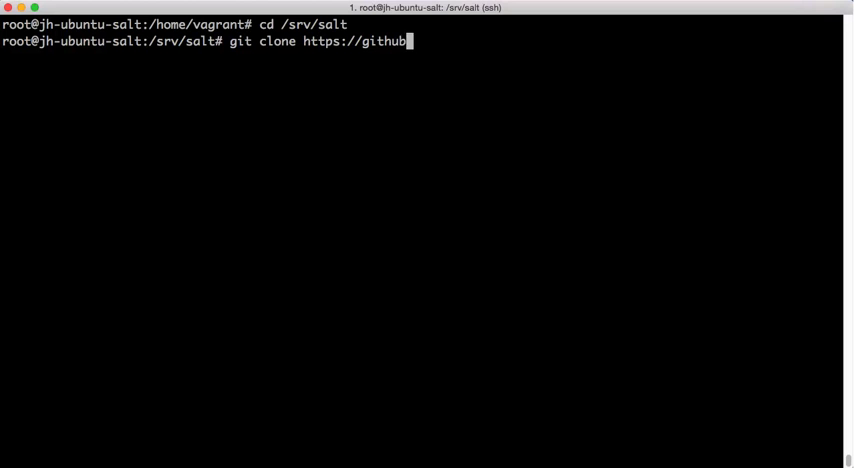
text(.com/saltstac)
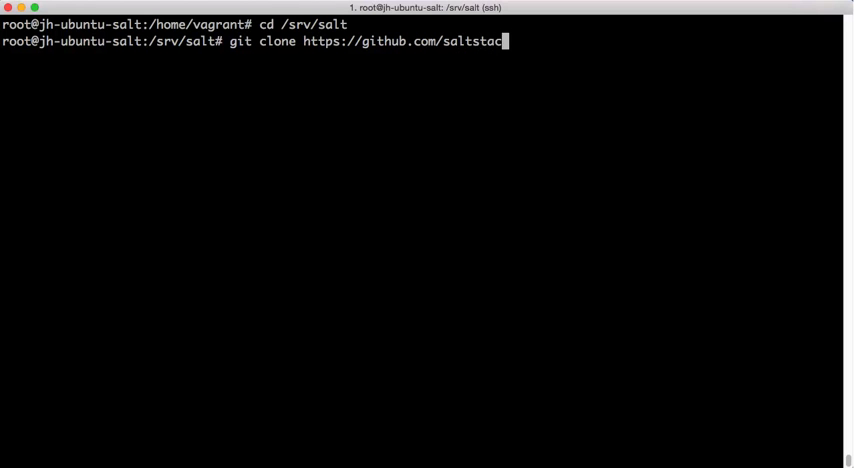
text(k-formulas/apa)
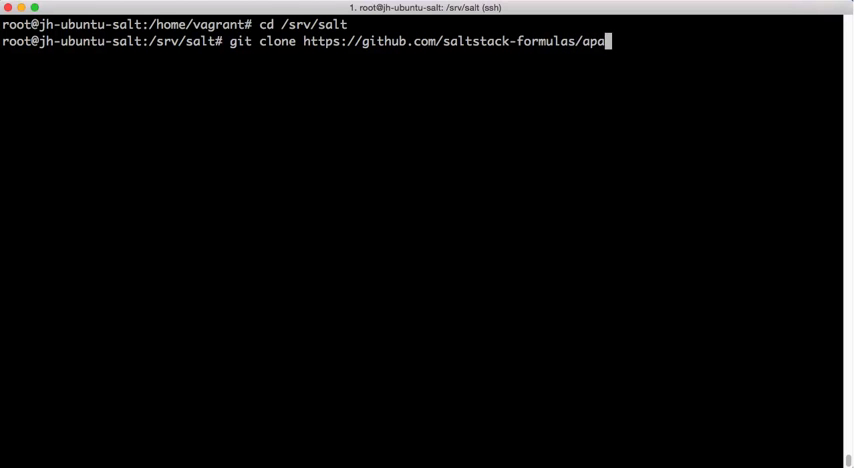
text(che-formula.git base)
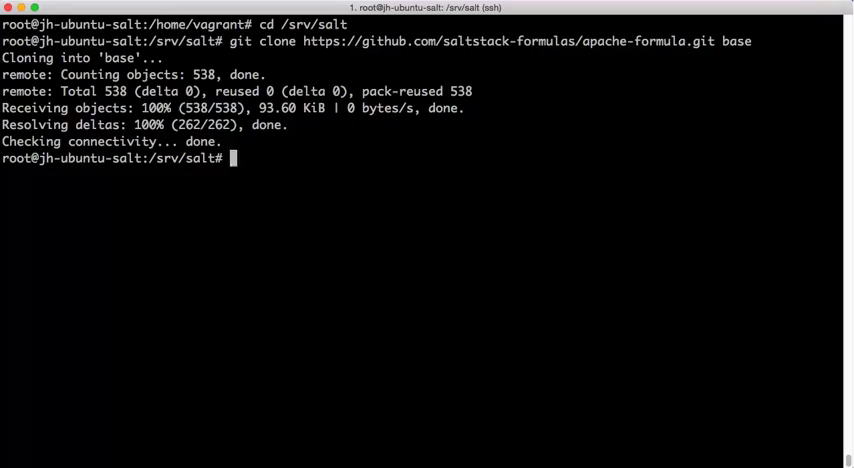
Remove base/.git/ and enter the cp of base/pillar.example to /srv/pillar/apache.sls.
text(rm -r base/.git/)
text(cp base/)
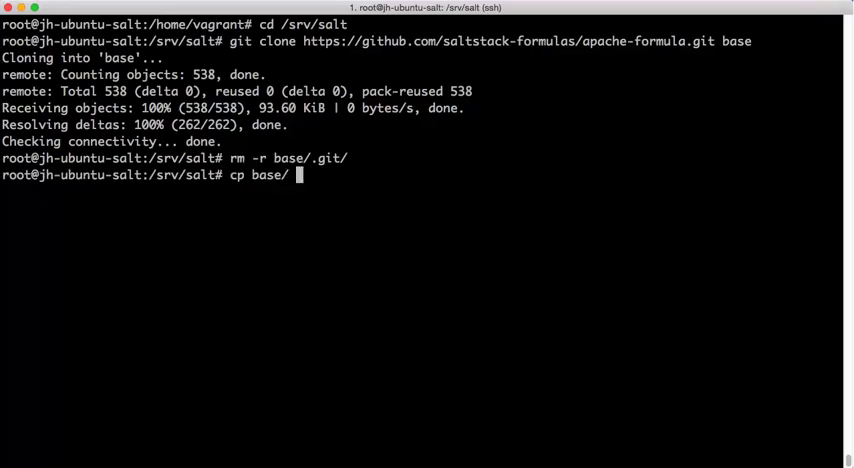
text(pillar.example /srv/pil)
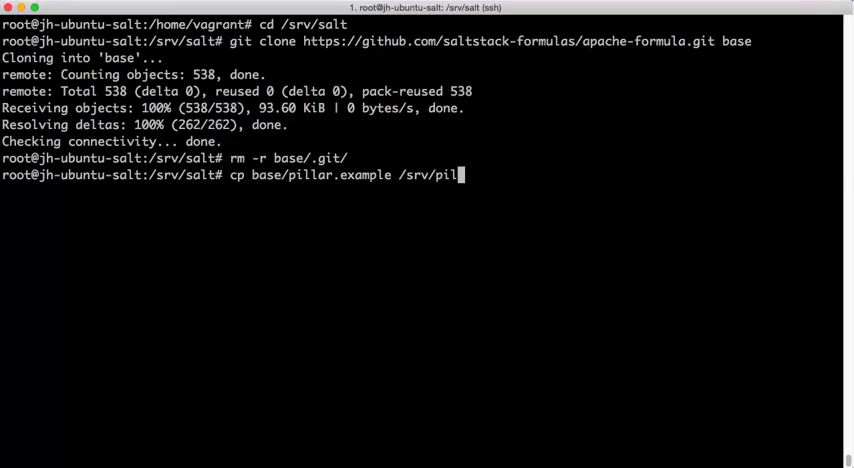
text(lar/apache.sl)
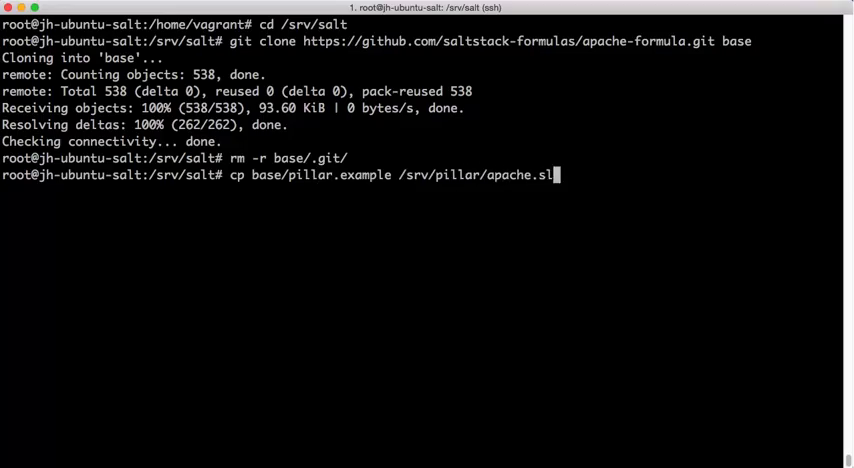
text(s)
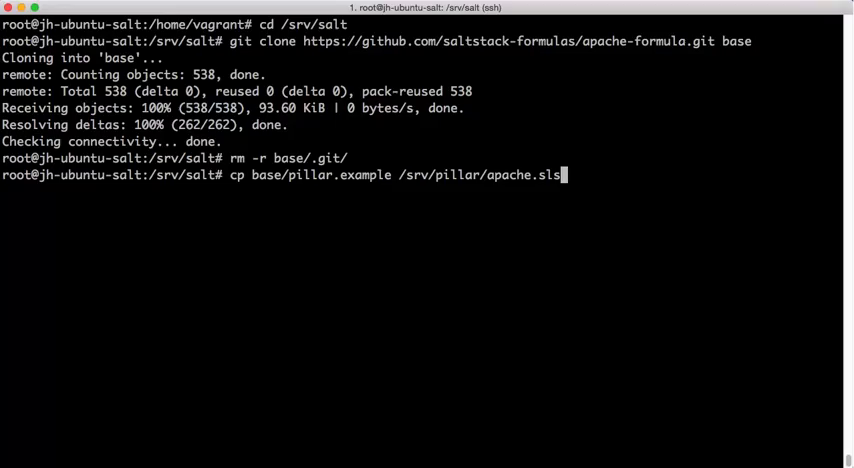
Edit /srv/pillar/top.sls in vim, then /etc/salt/master.
text(vim /srv/pill)
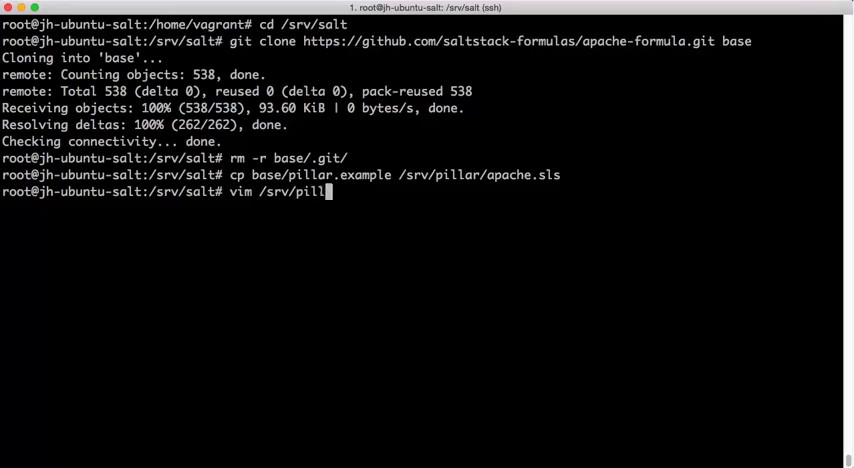
text(ar/top.sls)
text(vim /etc/)
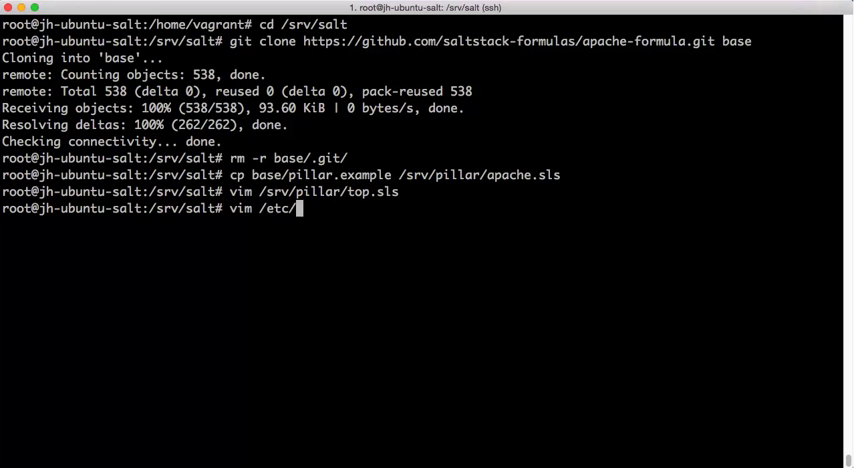
text(salt/master)
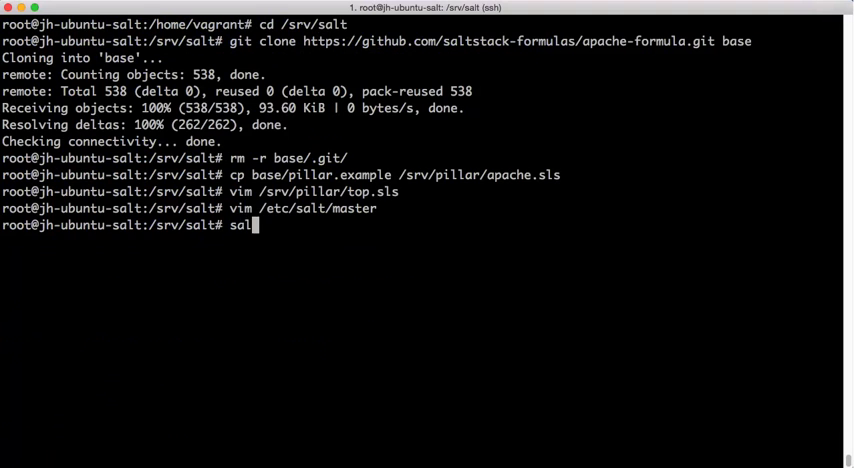
Run salt-ssh '*' pillar.item apache to list the apache pillar data on all hosts.
text(t-ssh '*' pillar.item apac)
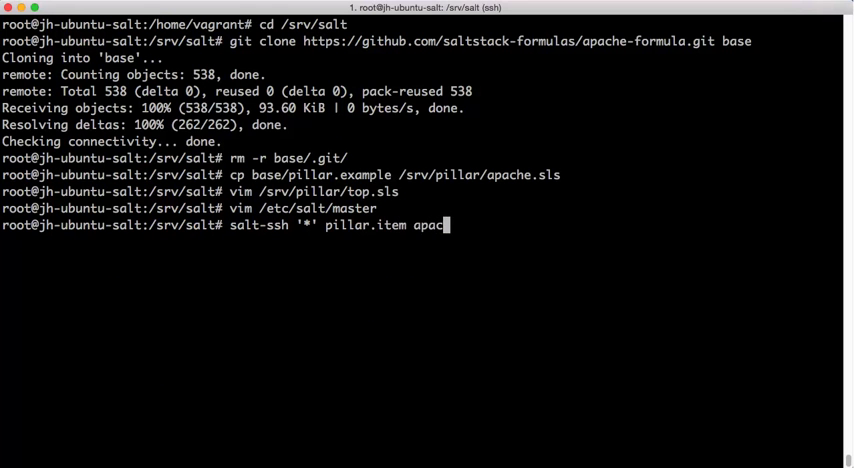
text(he)
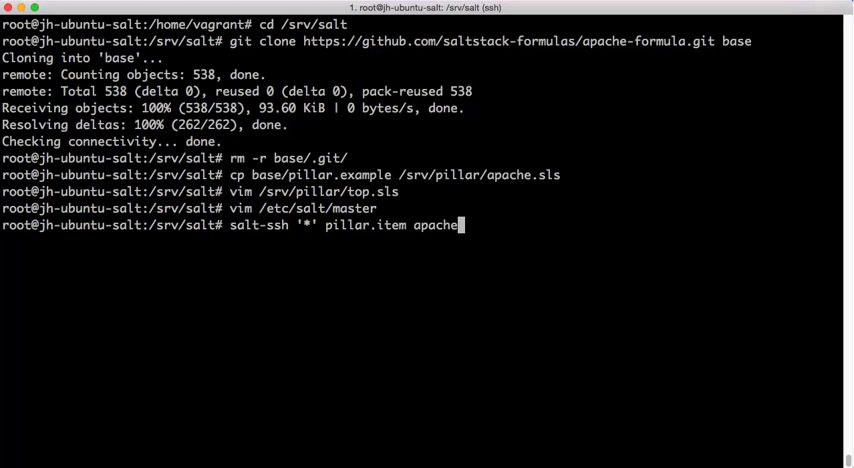
key(Return)
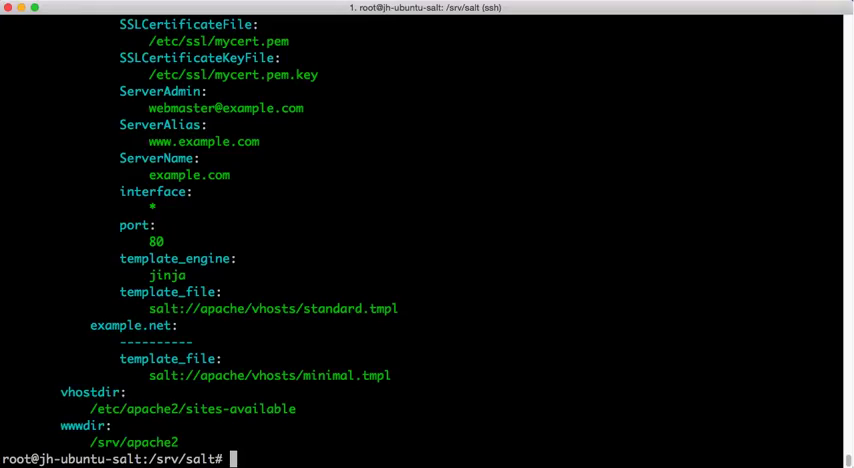
Run salt-ssh '*' state.sls apache and review the results down to the summary with no failures.
text(salt-ssh '*')
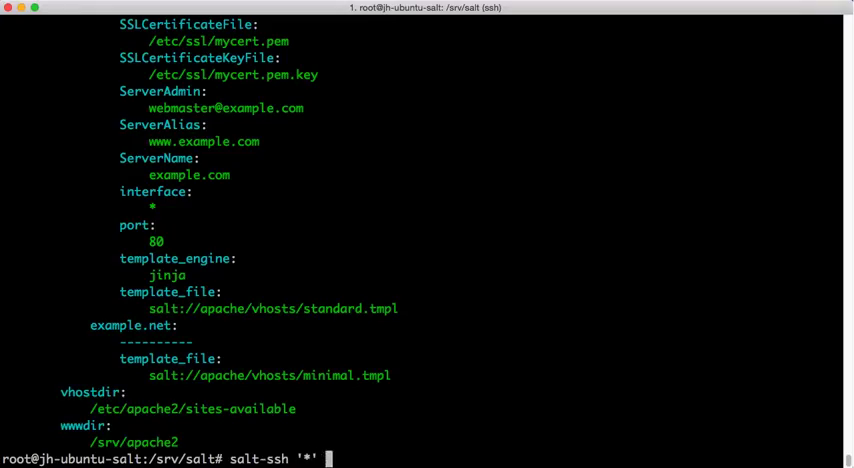
text(state.sls apa)
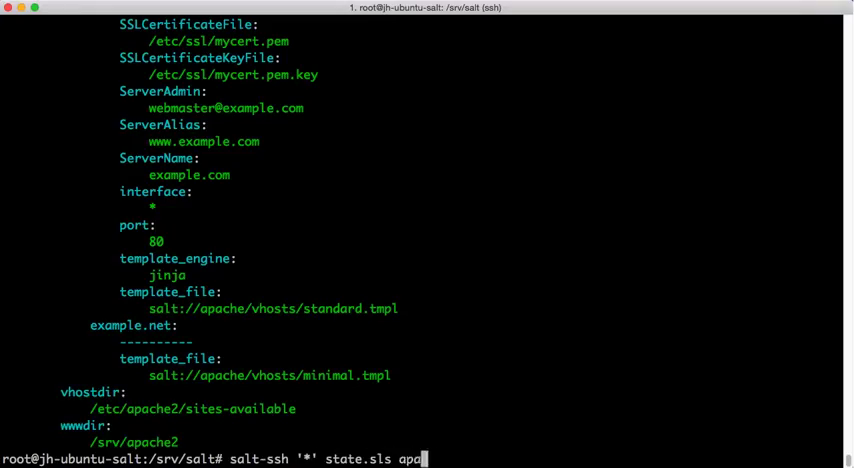
text(che)
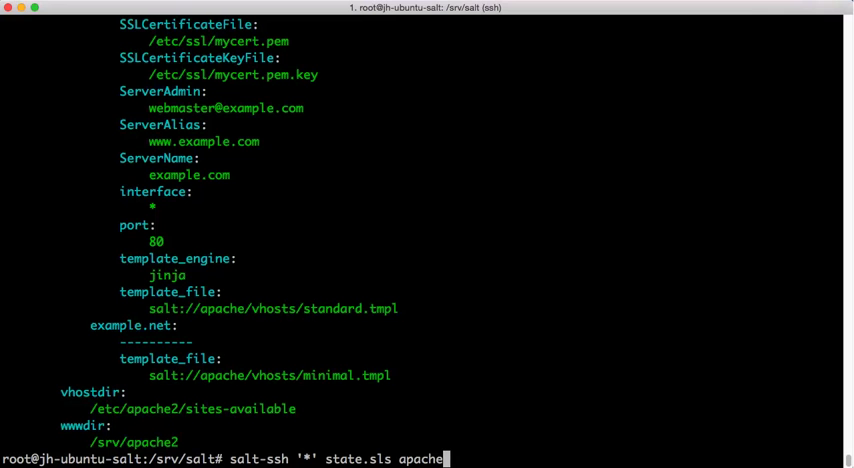
key(Return)
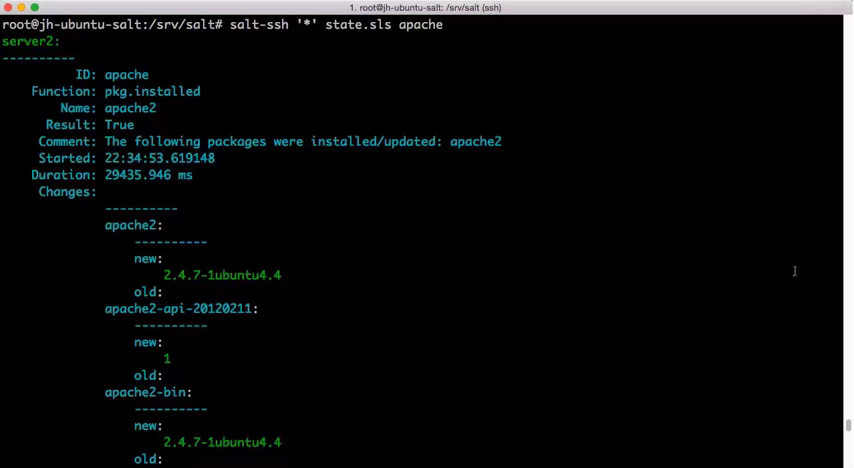
scroll(down, 3)
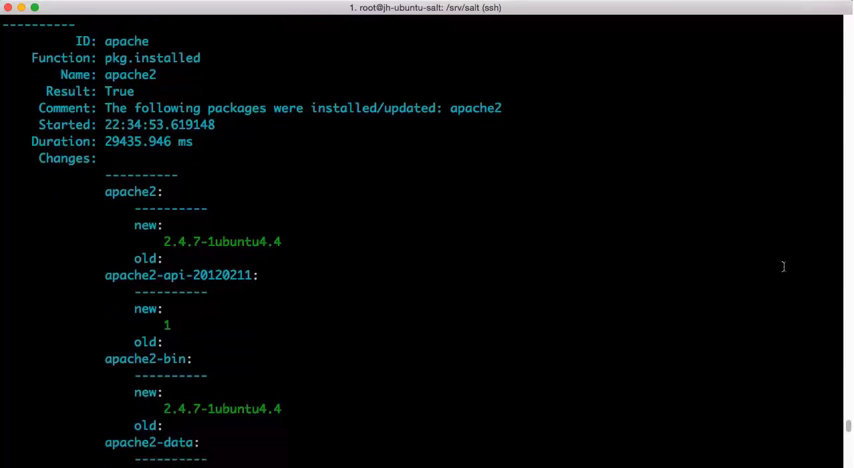
scroll(down, 3)
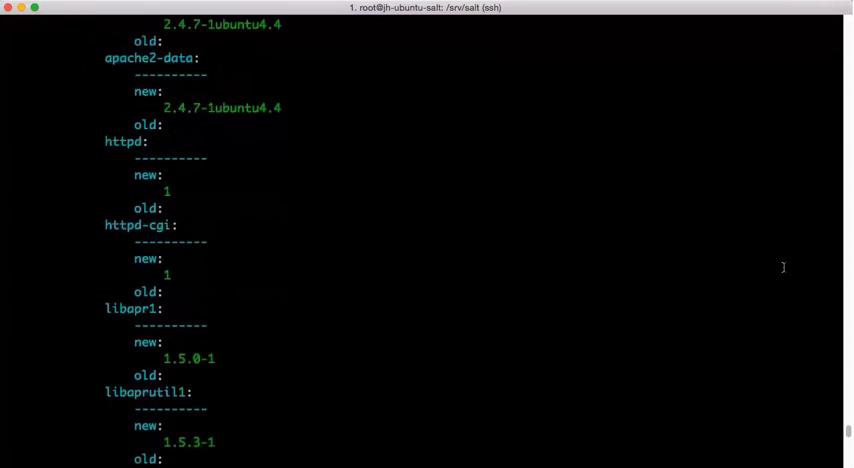
scroll(down, 3)
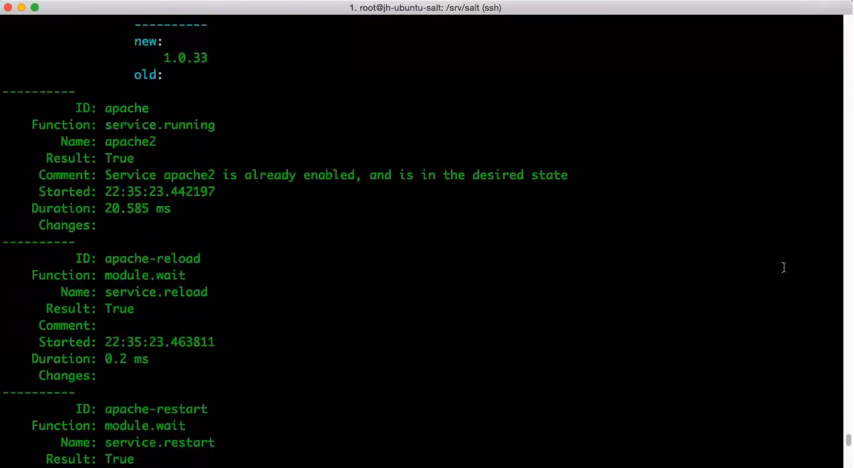
scroll(down, 3)
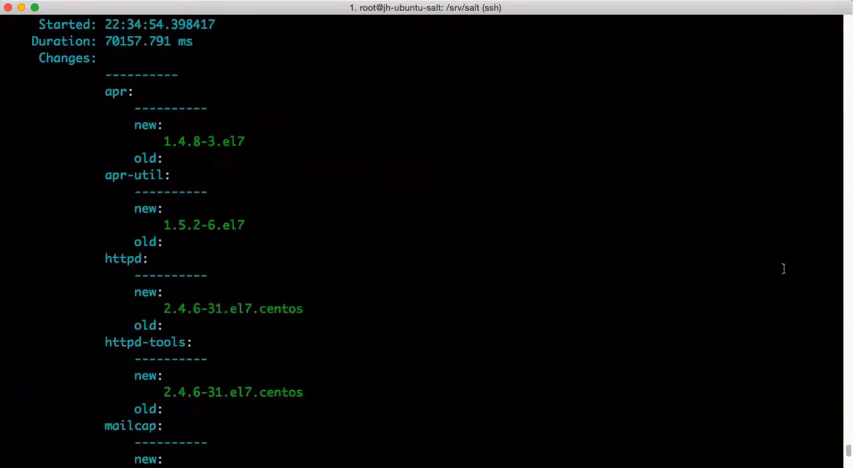
scroll(down, 3)
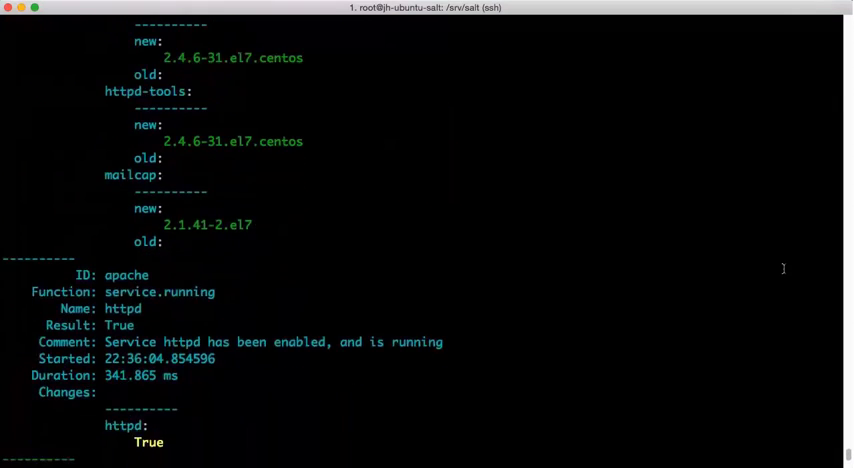
scroll(down, 3)
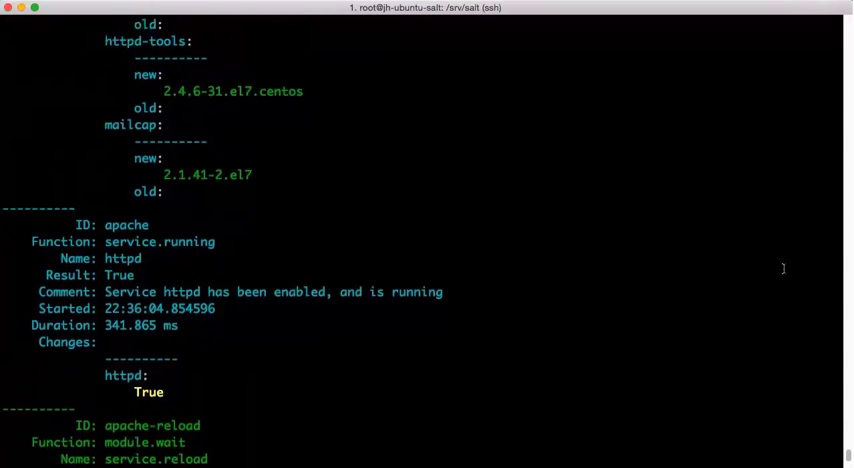
scroll(down, 3)
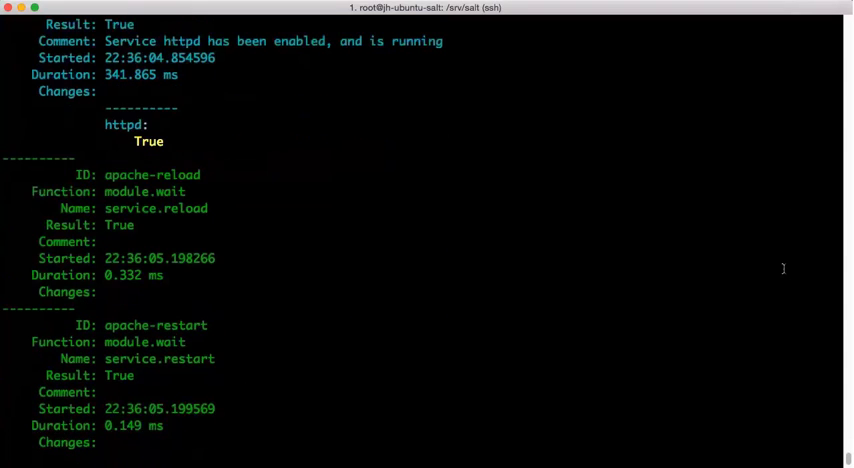
scroll(down, 3)
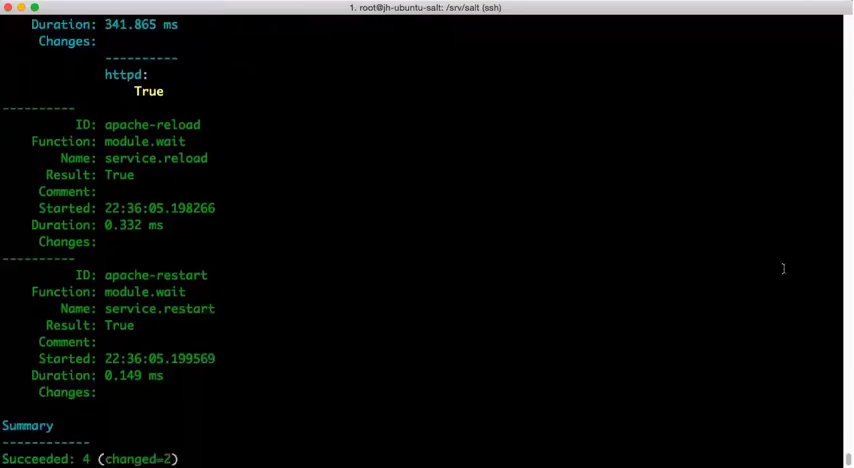
scroll(down, 3)
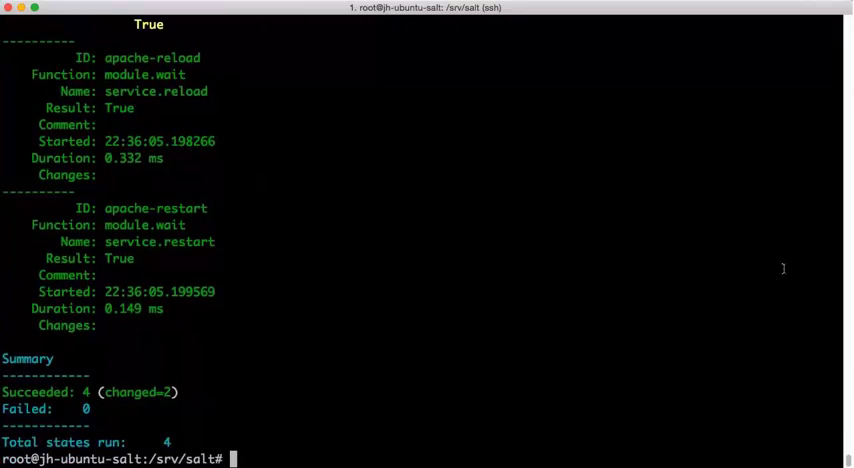